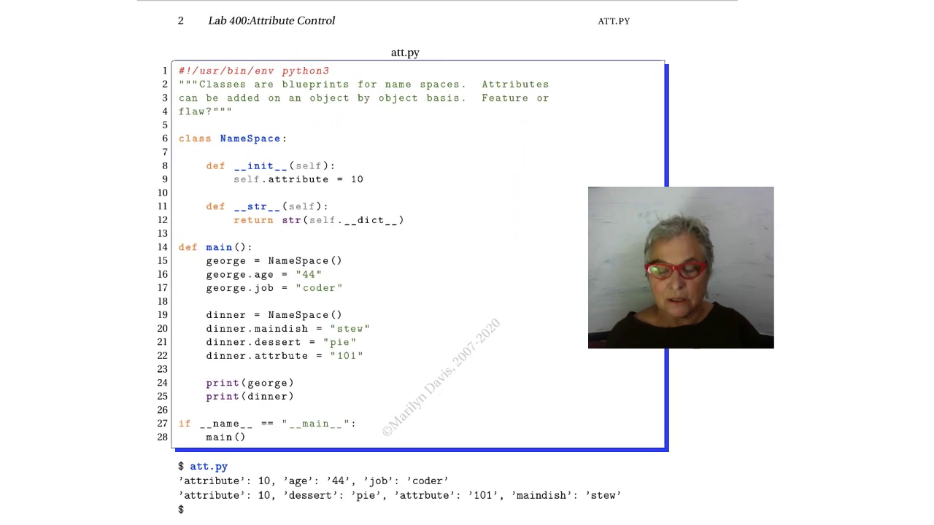
mouse_move(470, 215)
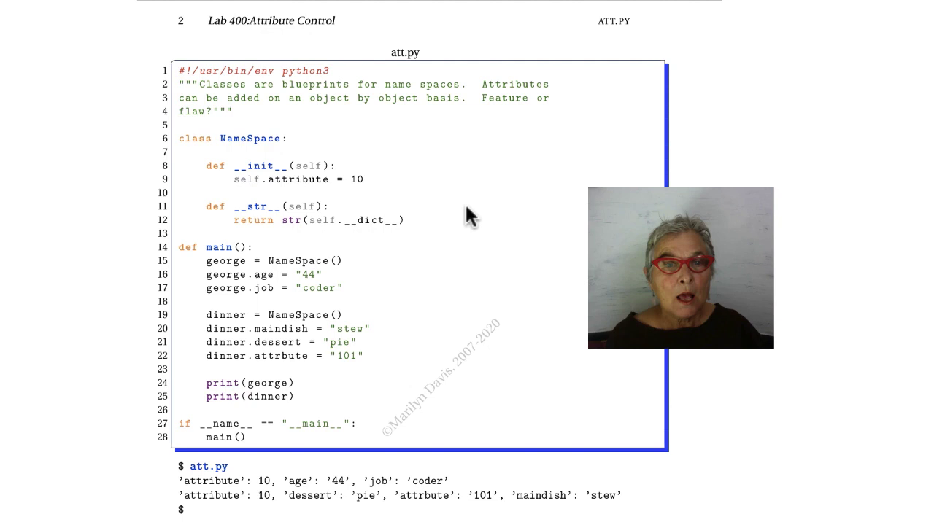
mouse_move(290, 163)
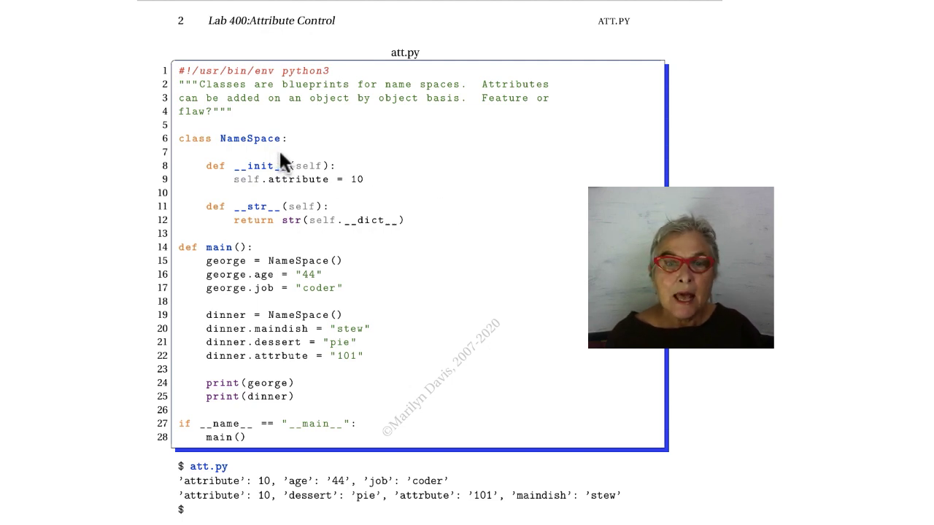
mouse_move(292, 192)
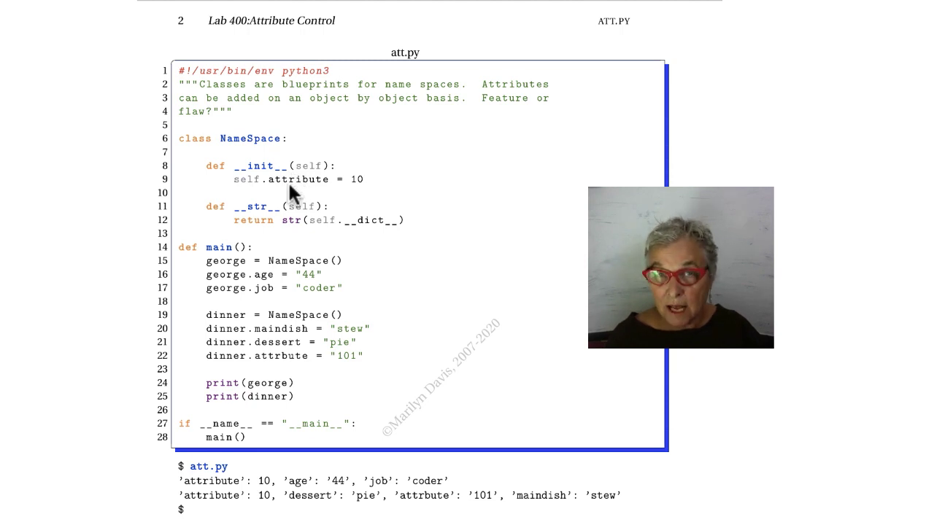
mouse_move(300, 203)
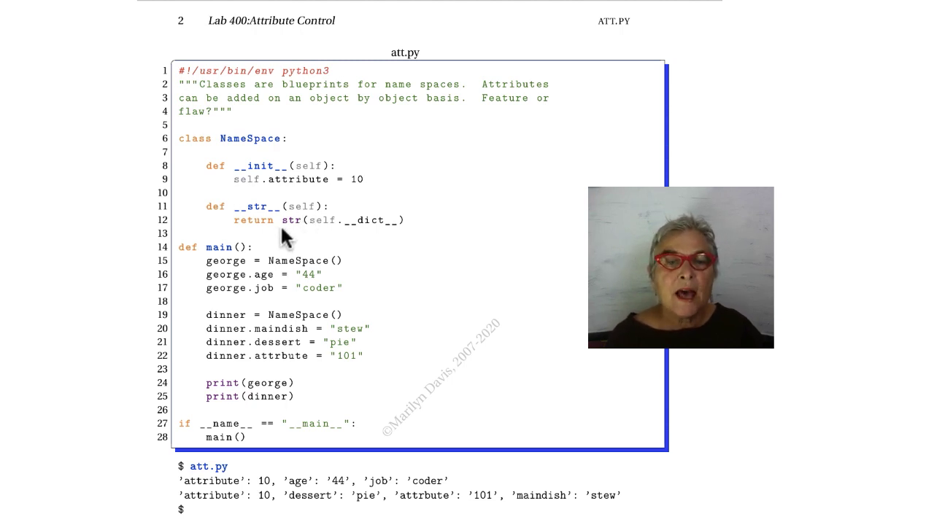
mouse_move(372, 240)
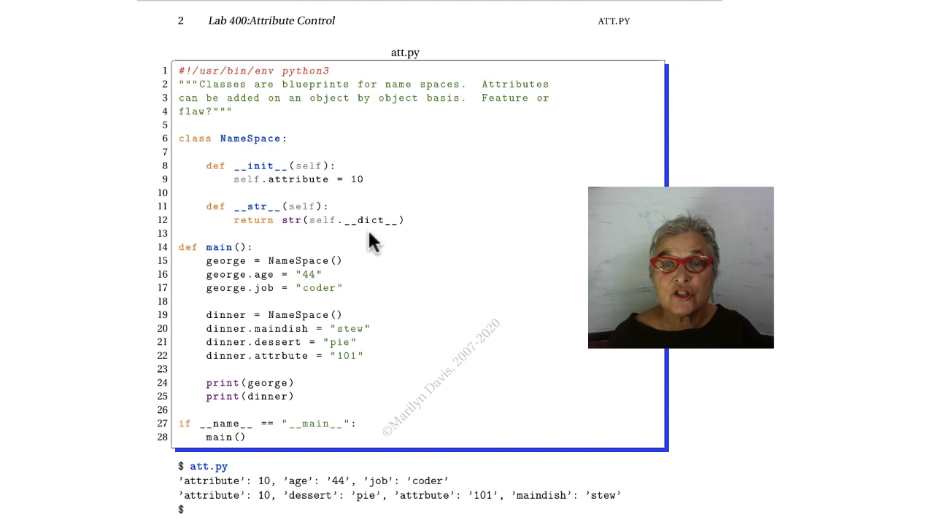
mouse_move(334, 249)
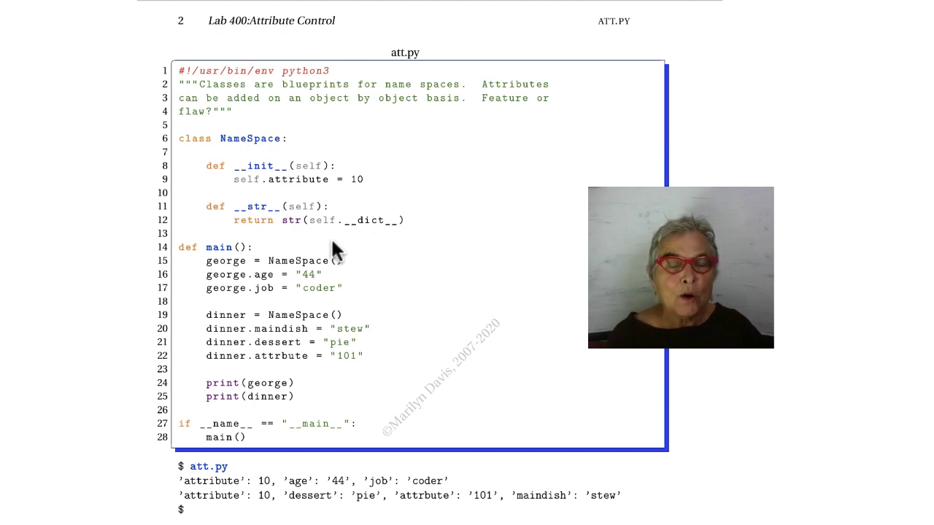
mouse_move(343, 268)
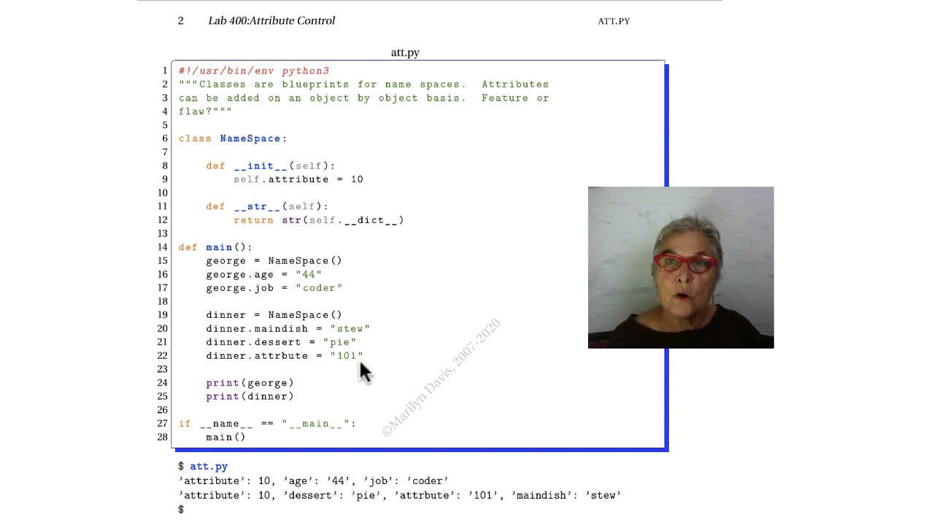
mouse_move(339, 394)
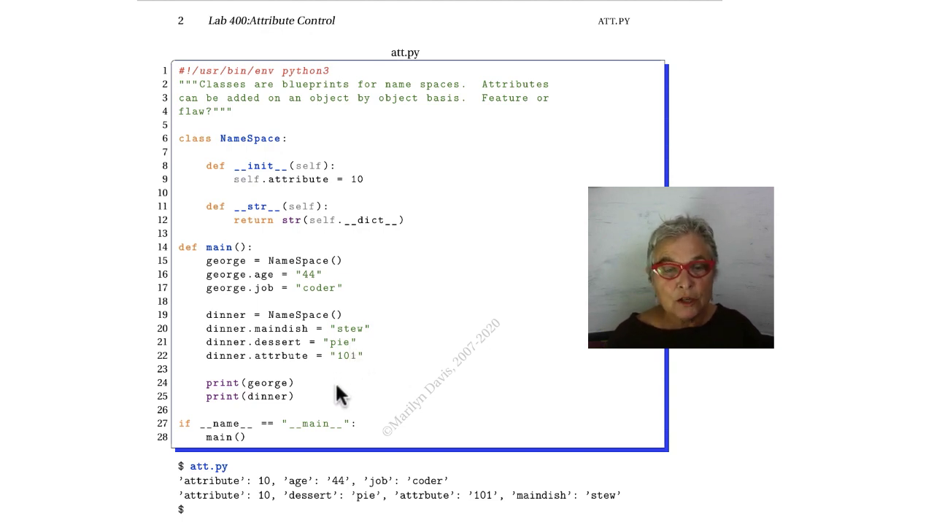
mouse_move(318, 517)
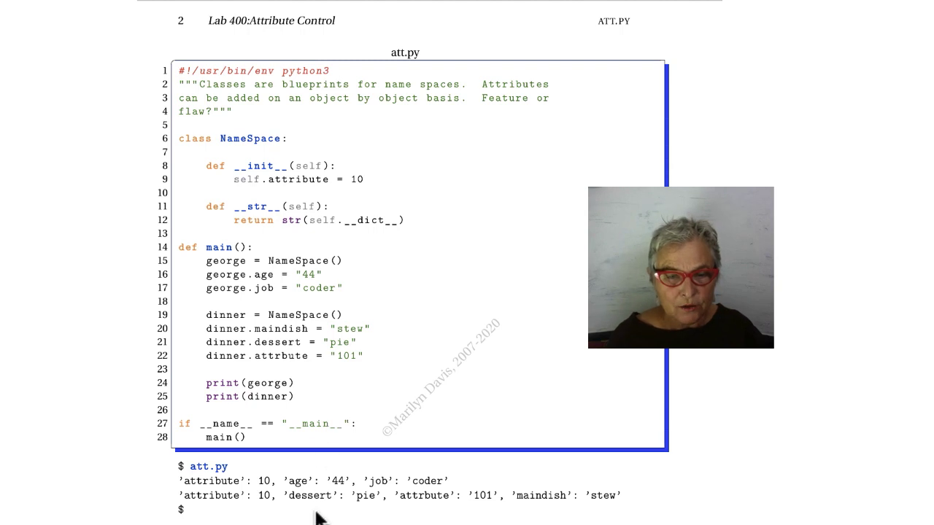
mouse_move(327, 502)
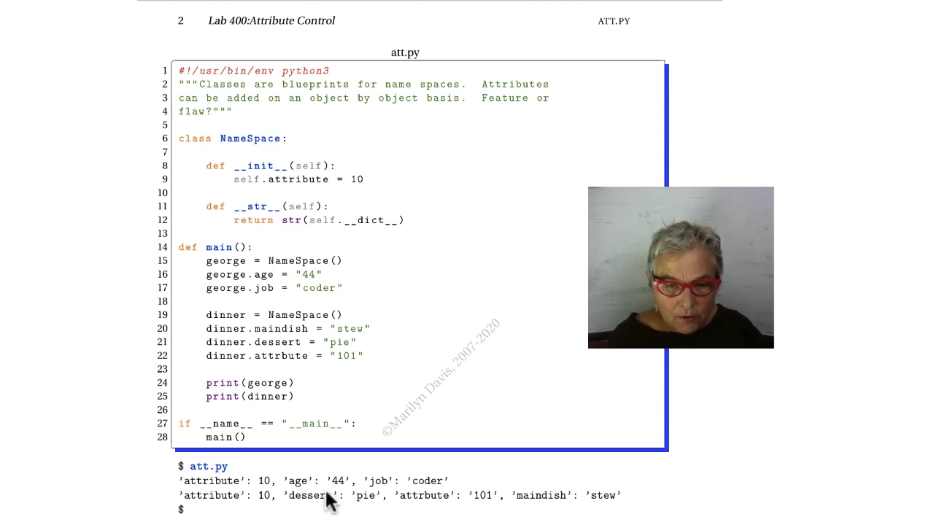
mouse_move(407, 512)
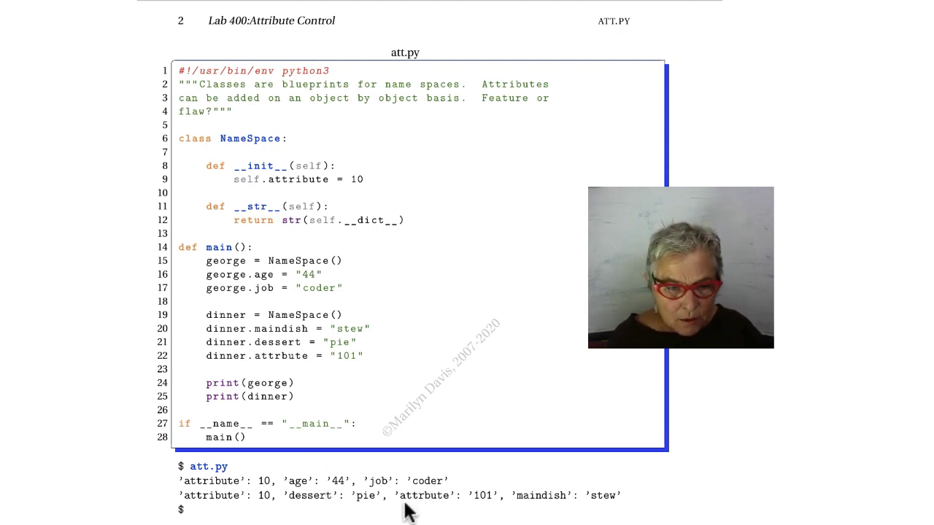
mouse_move(324, 517)
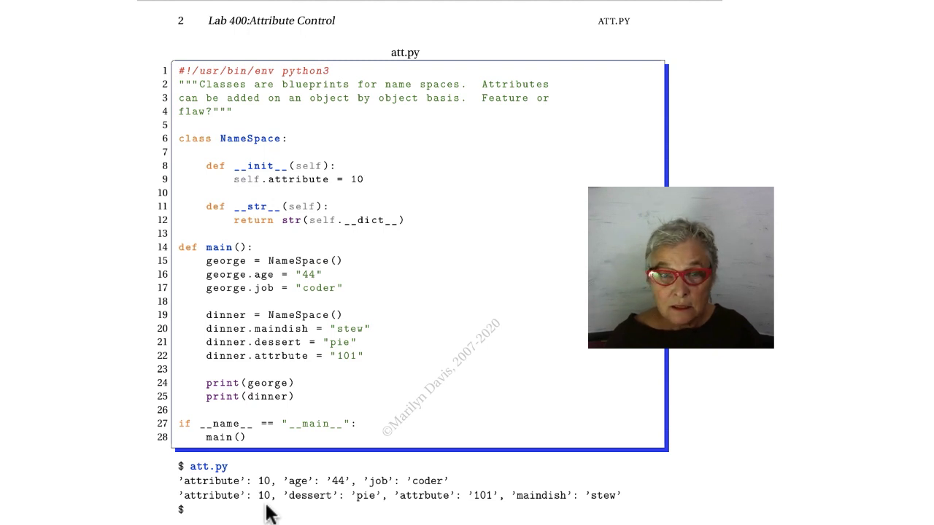
mouse_move(291, 363)
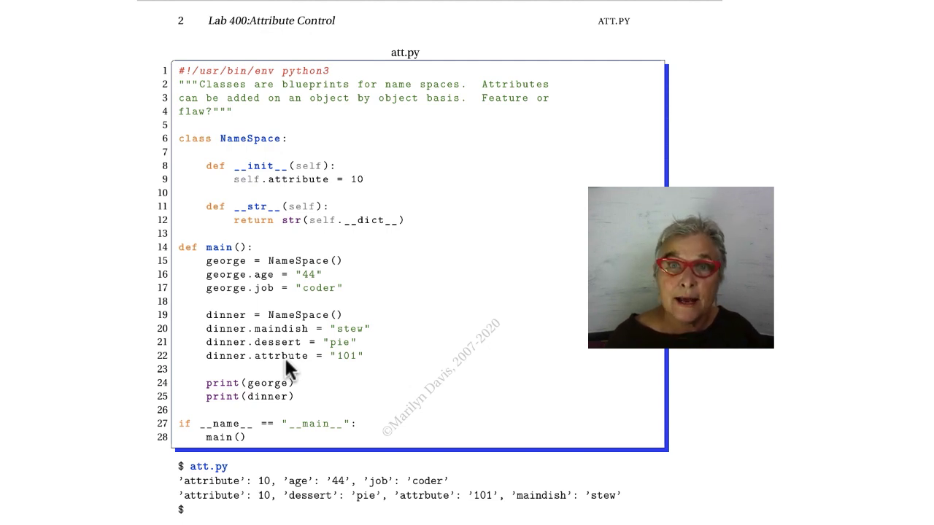
mouse_move(416, 504)
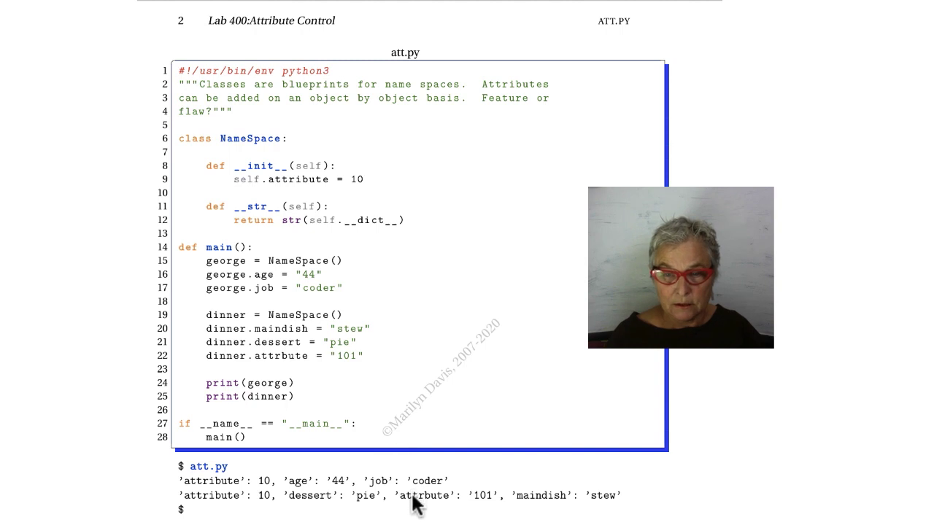
mouse_move(426, 514)
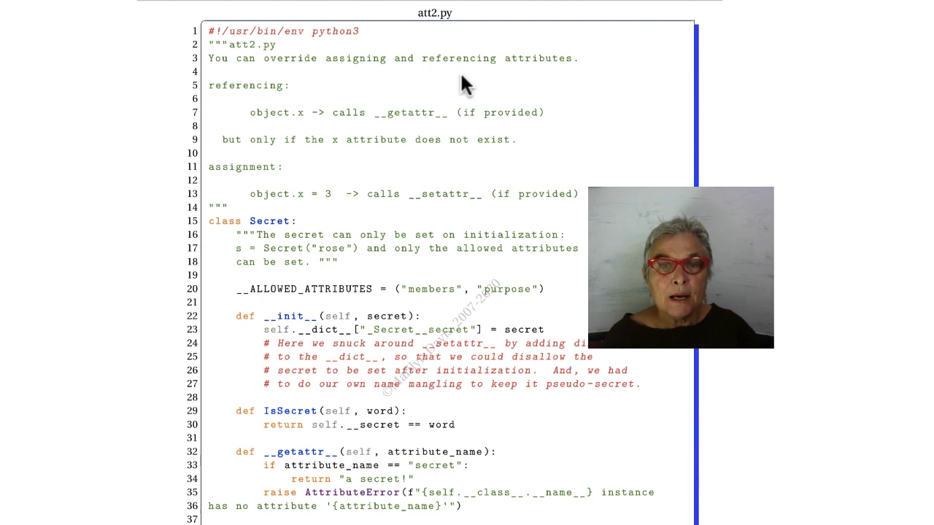
mouse_move(450, 168)
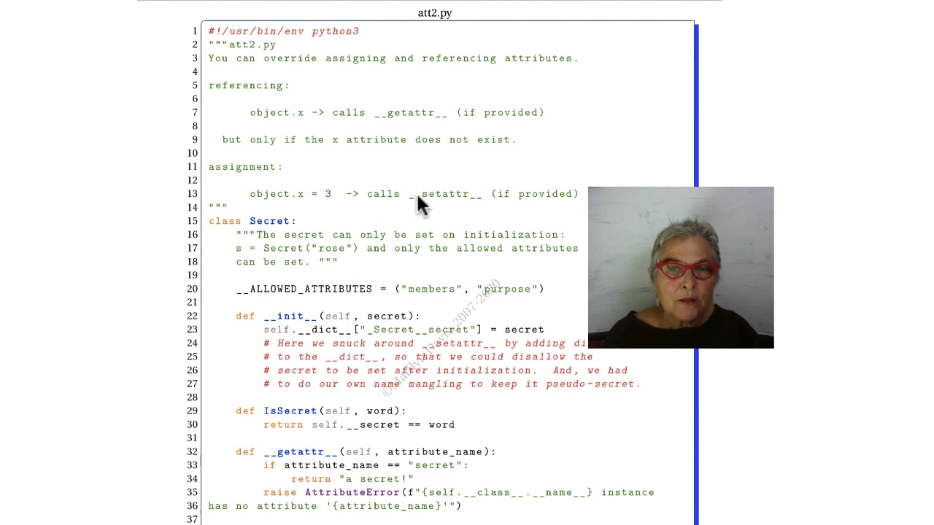
mouse_move(445, 132)
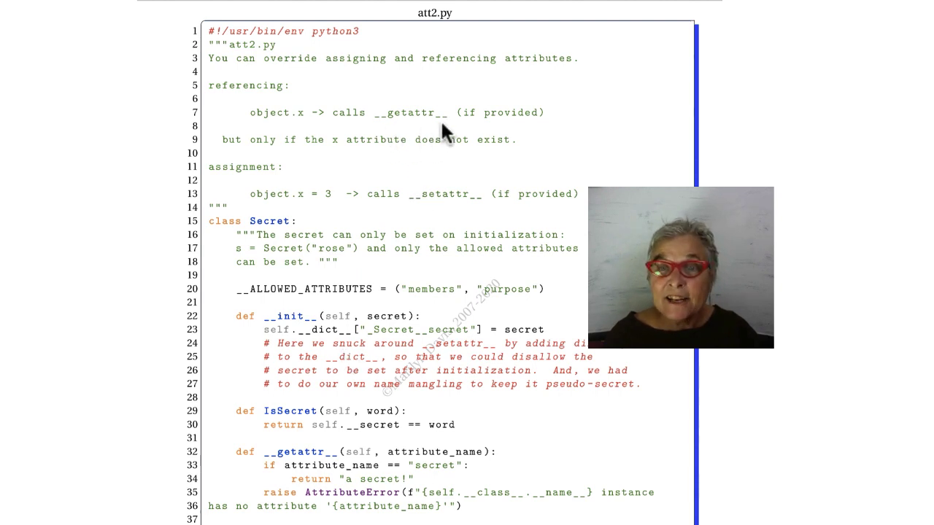
mouse_move(426, 212)
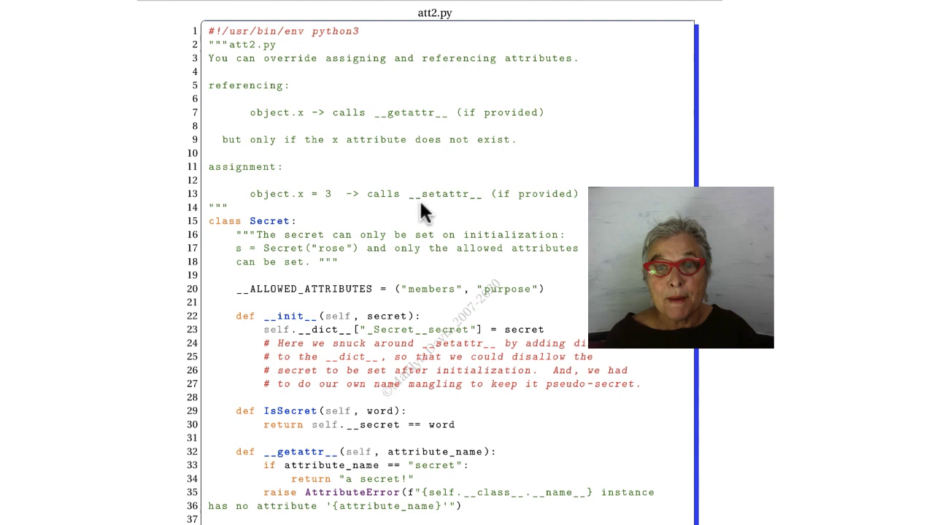
mouse_move(475, 216)
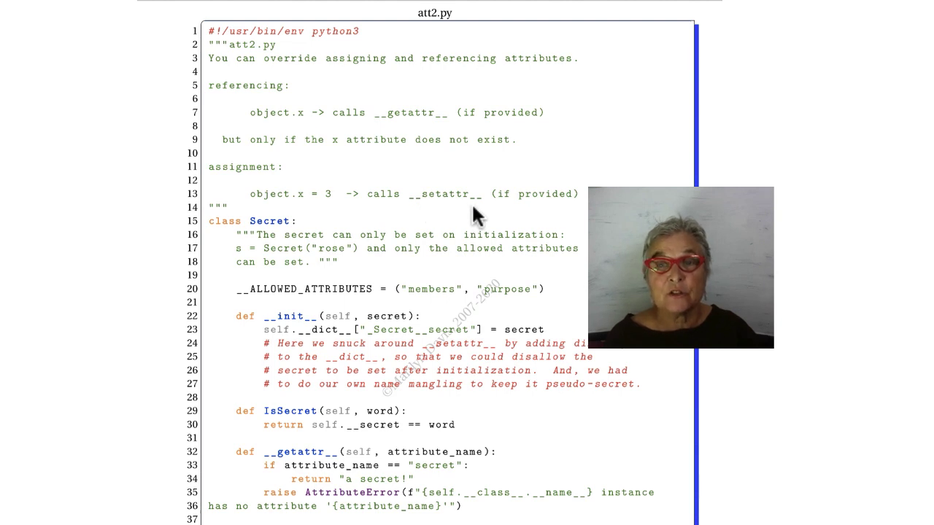
mouse_move(374, 242)
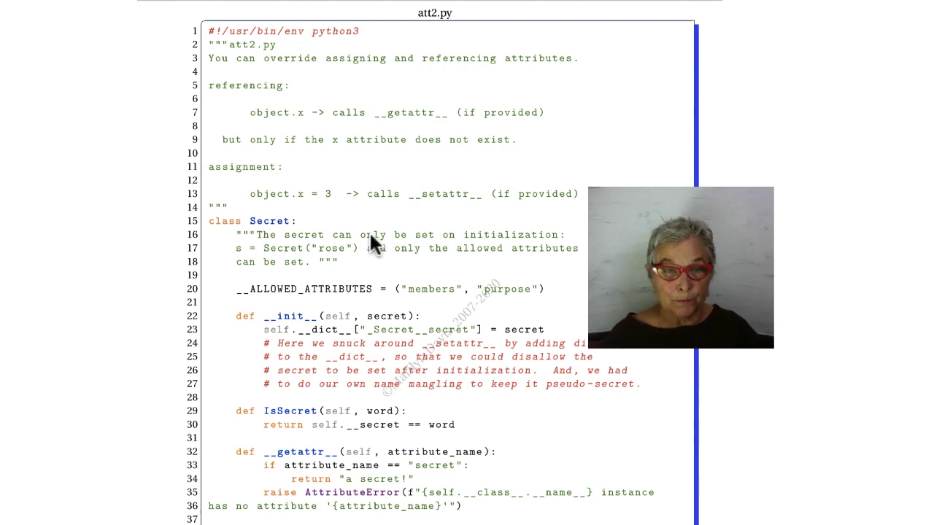
mouse_move(265, 237)
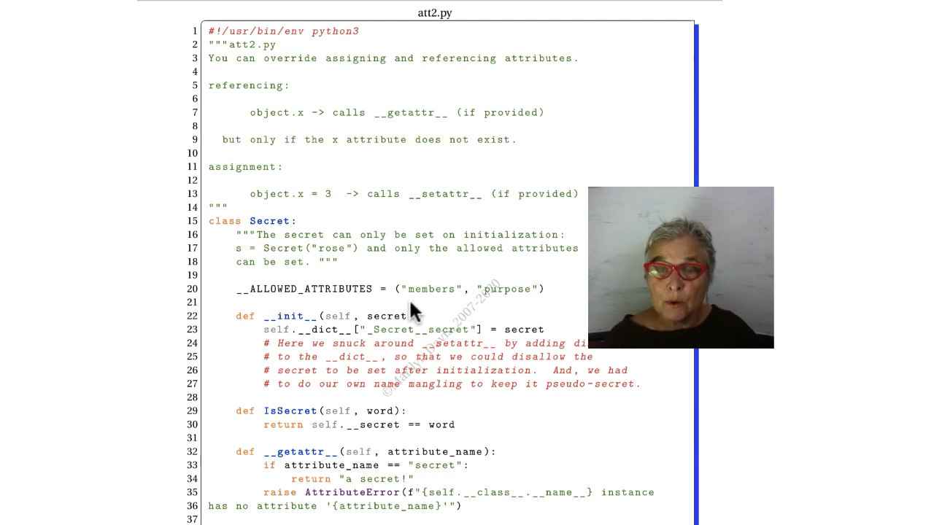
mouse_move(451, 309)
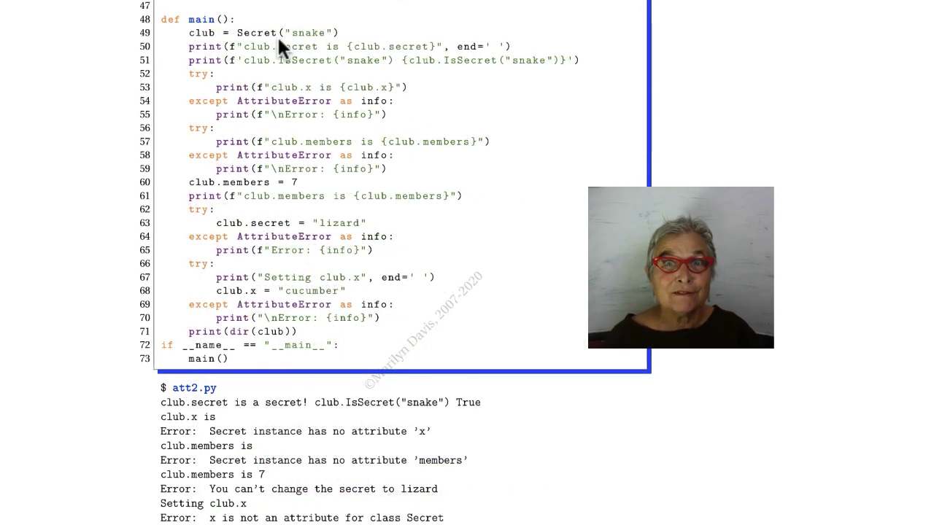
mouse_move(306, 32)
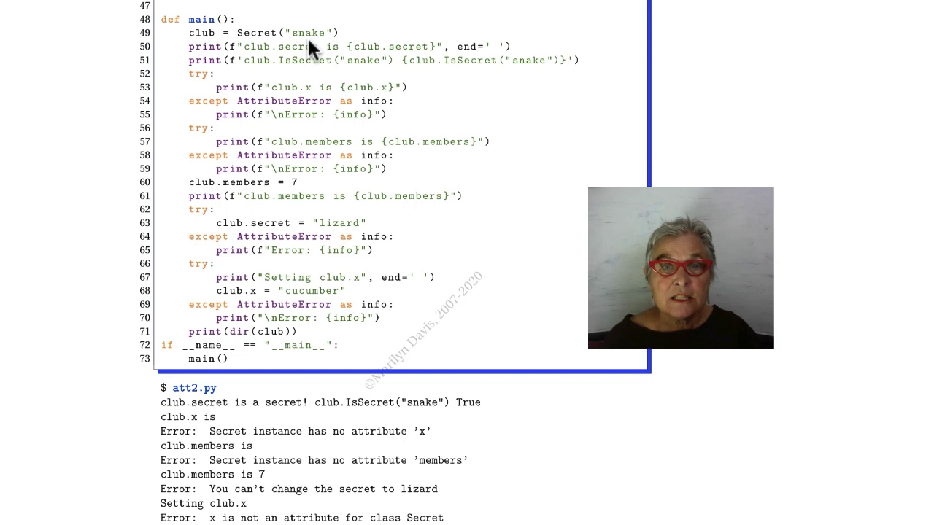
mouse_move(406, 64)
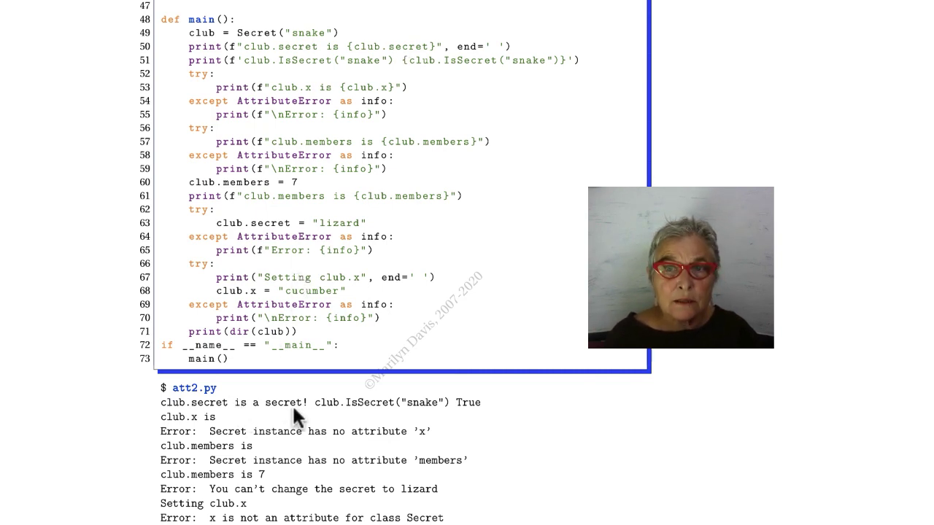
mouse_move(333, 150)
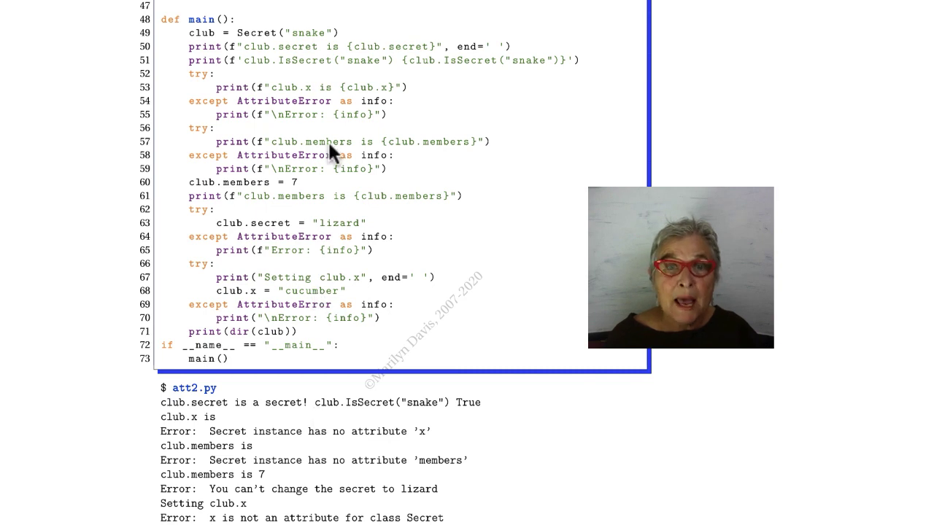
mouse_move(476, 80)
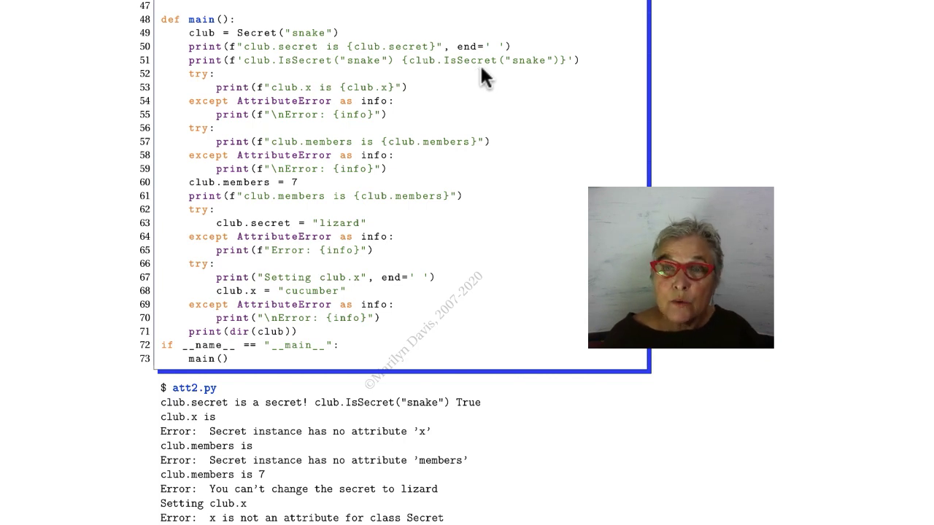
mouse_move(485, 110)
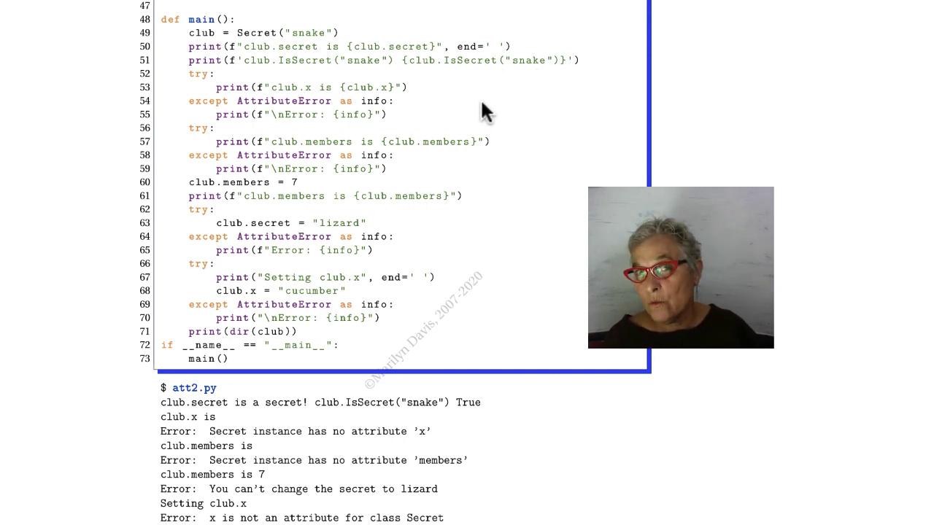
mouse_move(397, 397)
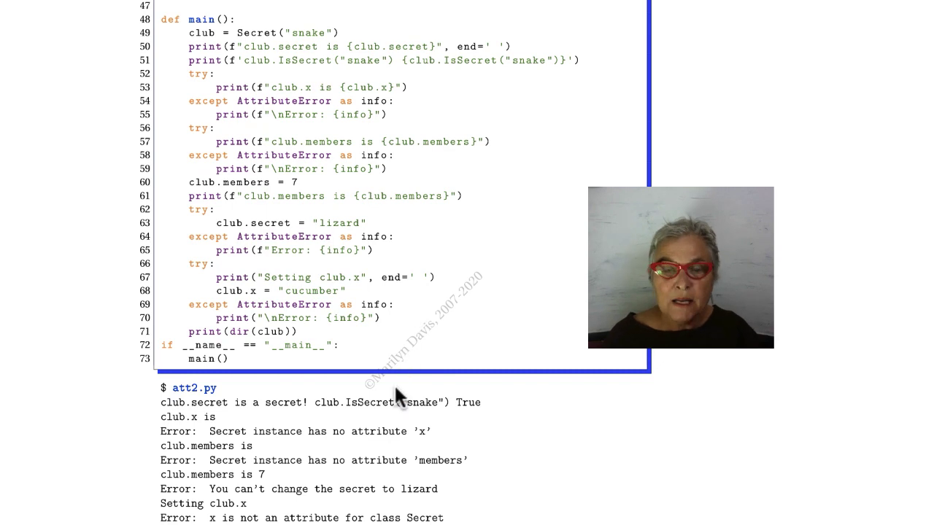
mouse_move(470, 421)
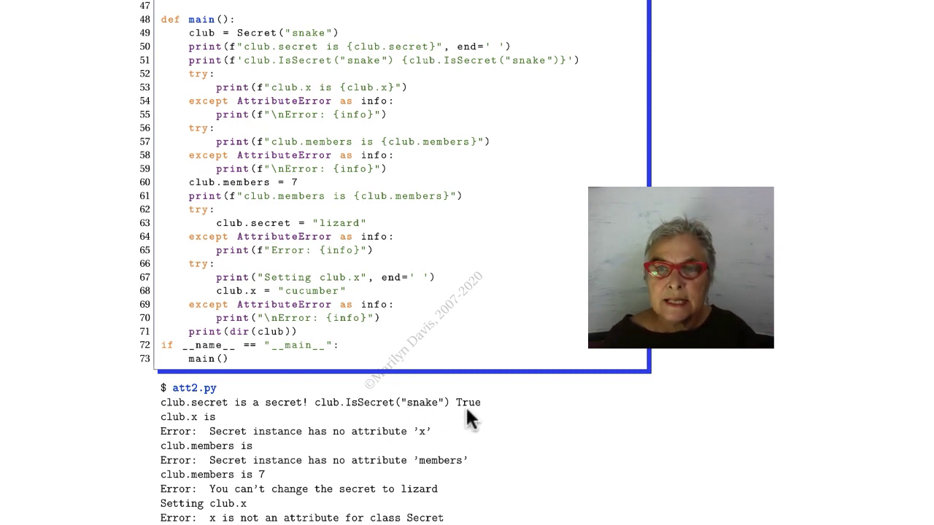
mouse_move(190, 430)
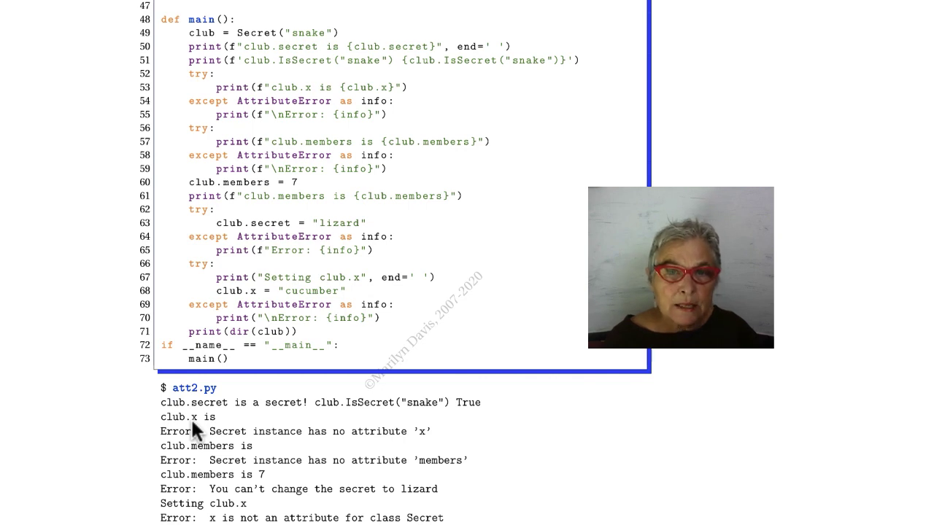
mouse_move(205, 447)
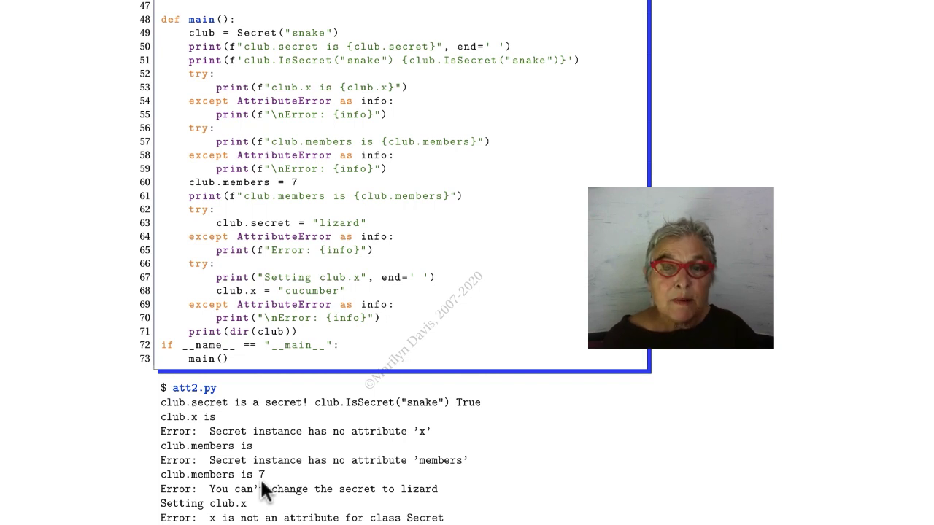
mouse_move(271, 502)
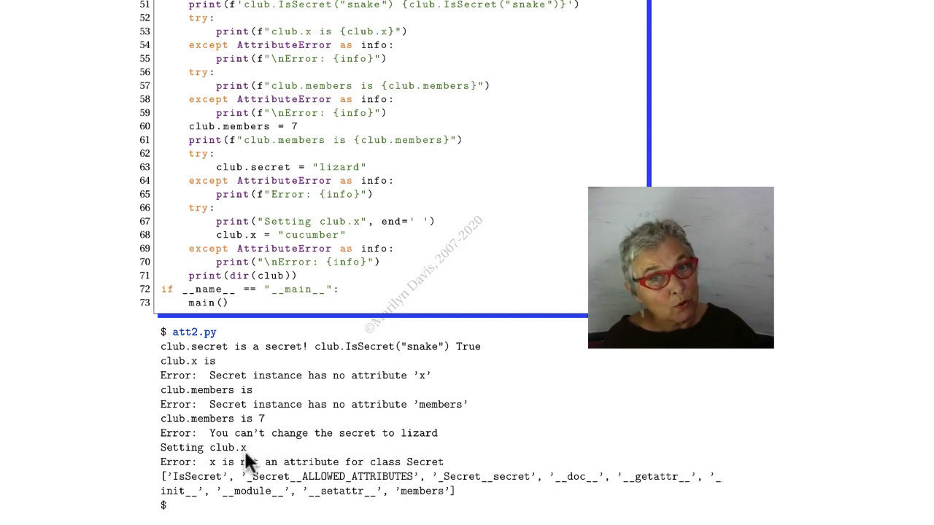
mouse_move(260, 475)
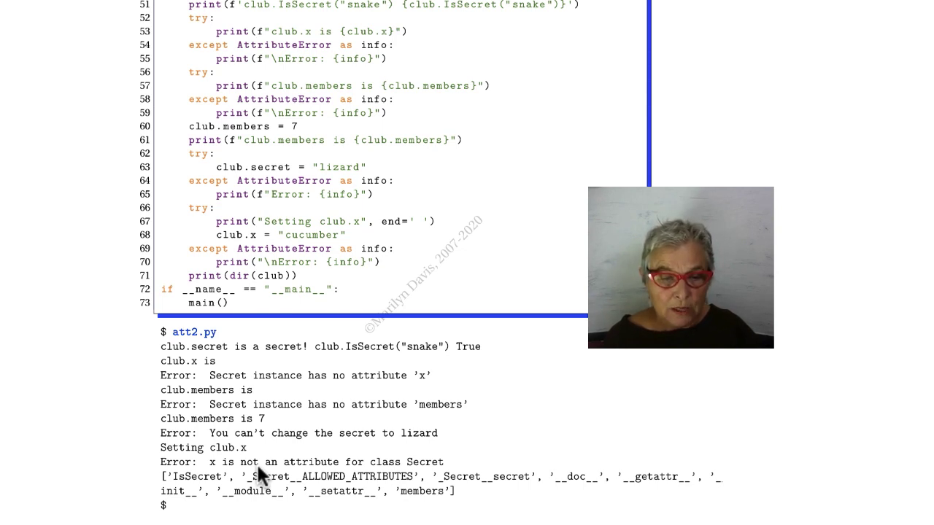
mouse_move(264, 313)
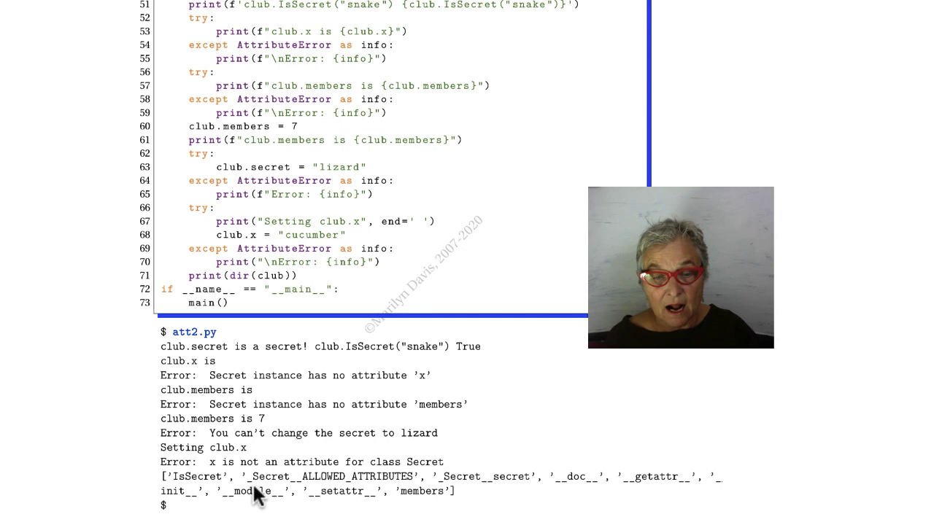
mouse_move(405, 496)
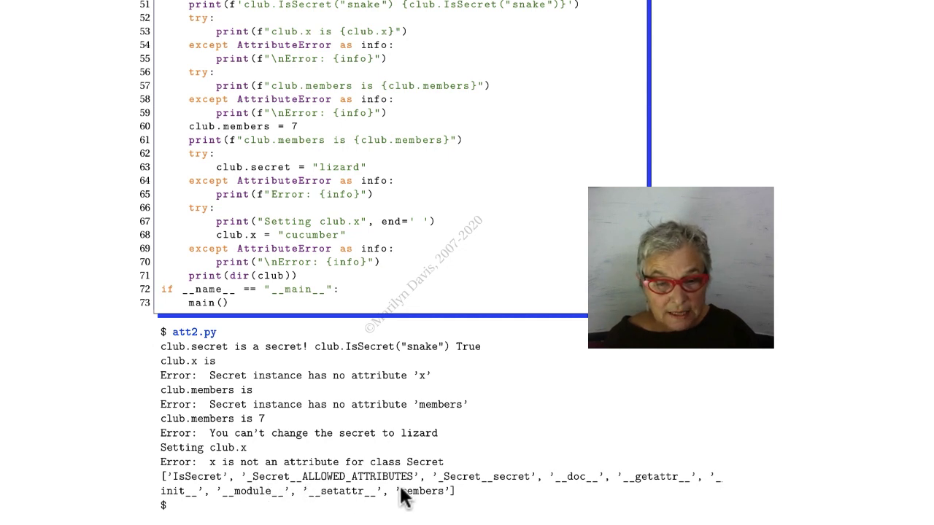
mouse_move(289, 493)
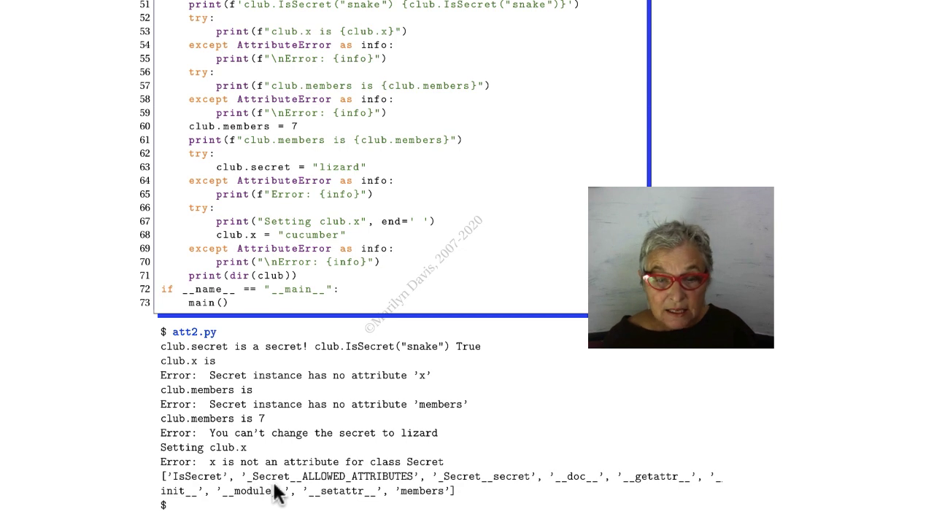
mouse_move(324, 496)
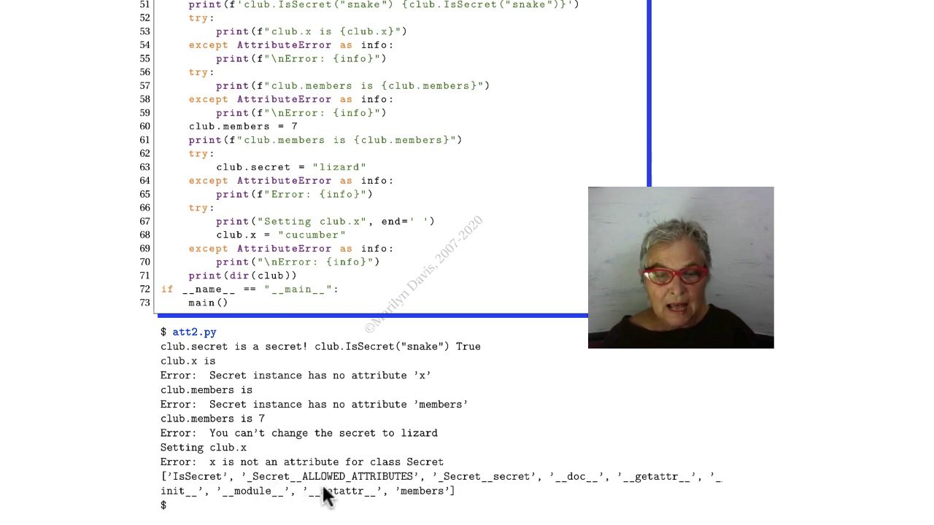
mouse_move(365, 495)
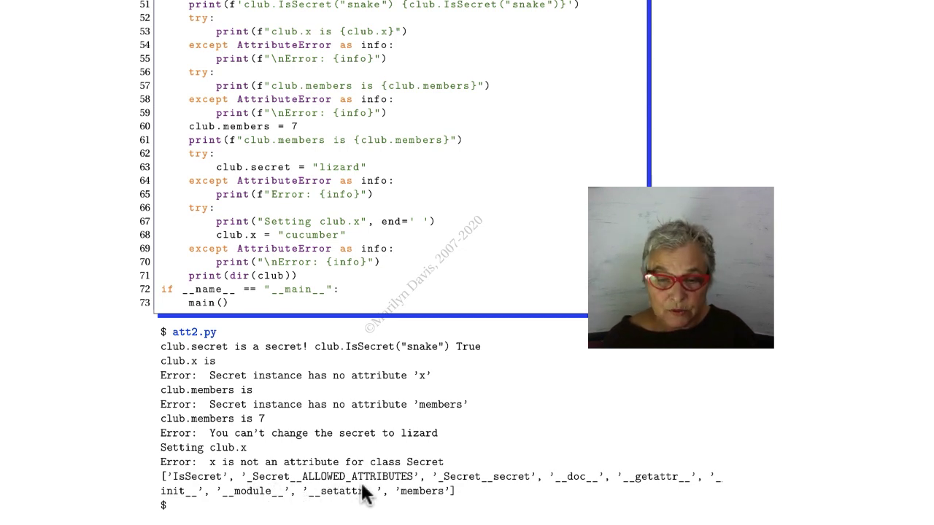
mouse_move(496, 496)
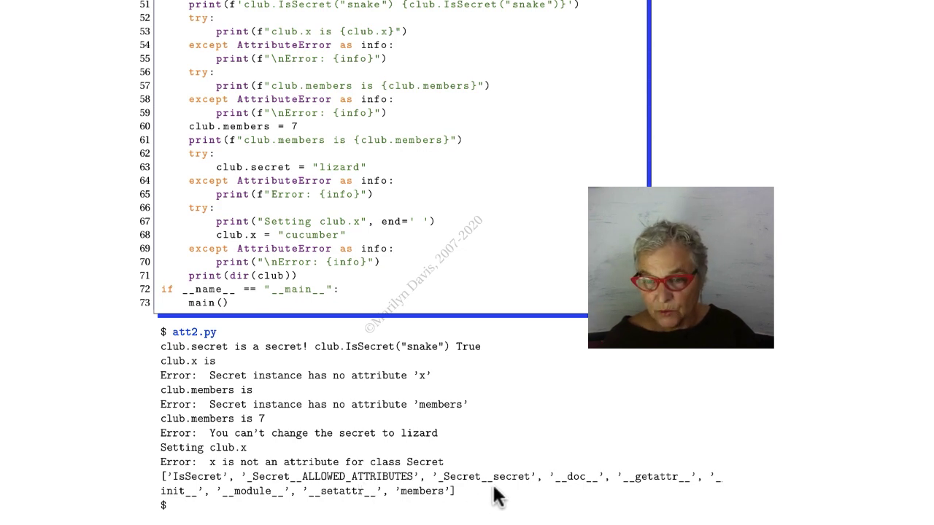
mouse_move(345, 509)
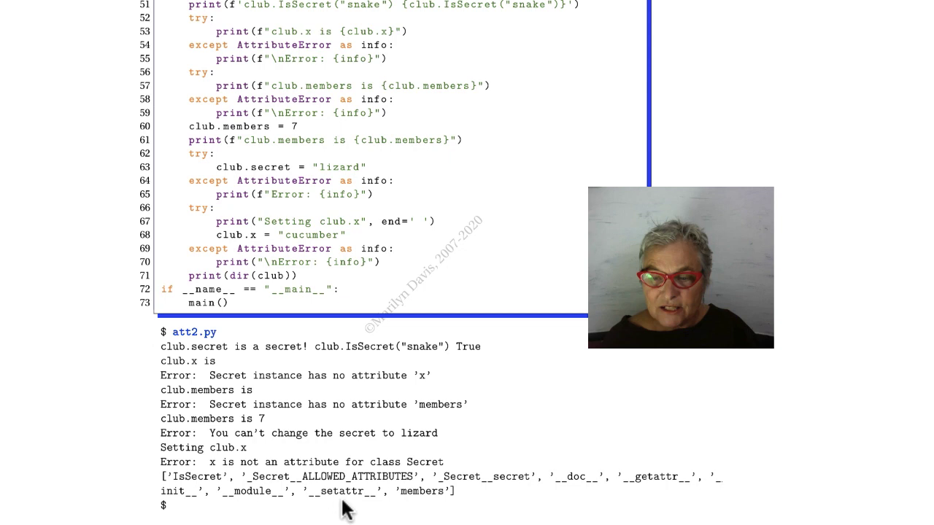
mouse_move(433, 513)
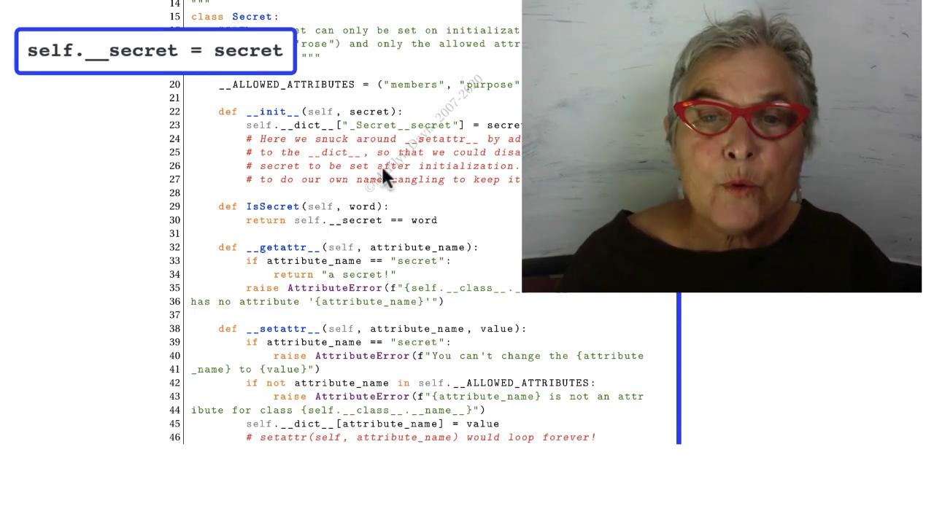
mouse_move(358, 280)
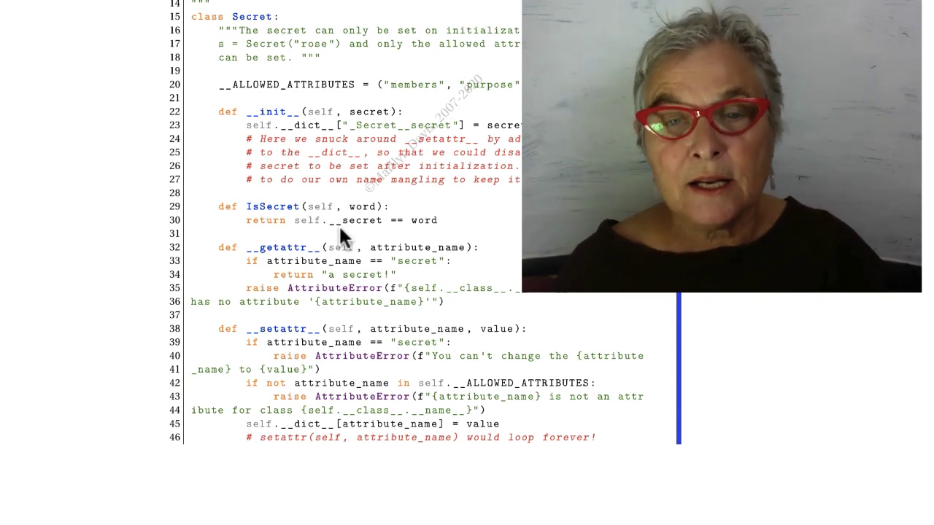
mouse_move(383, 241)
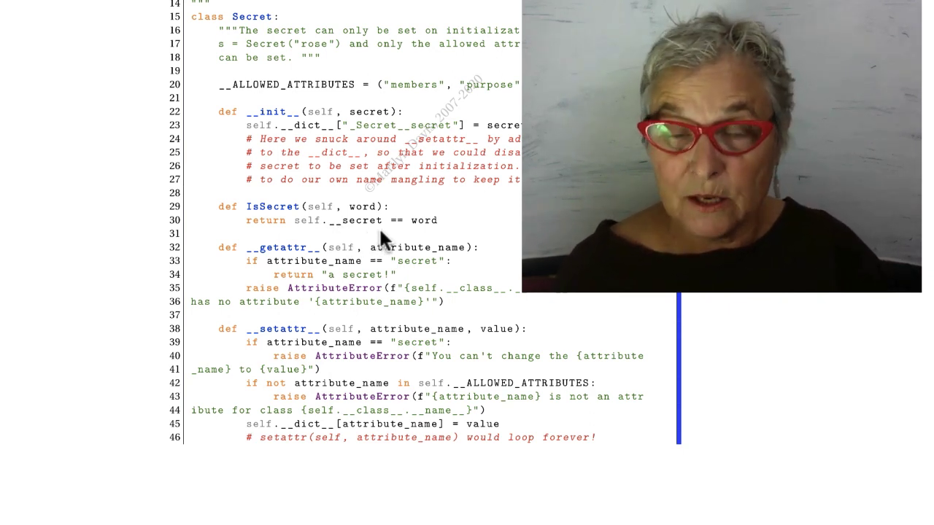
mouse_move(362, 216)
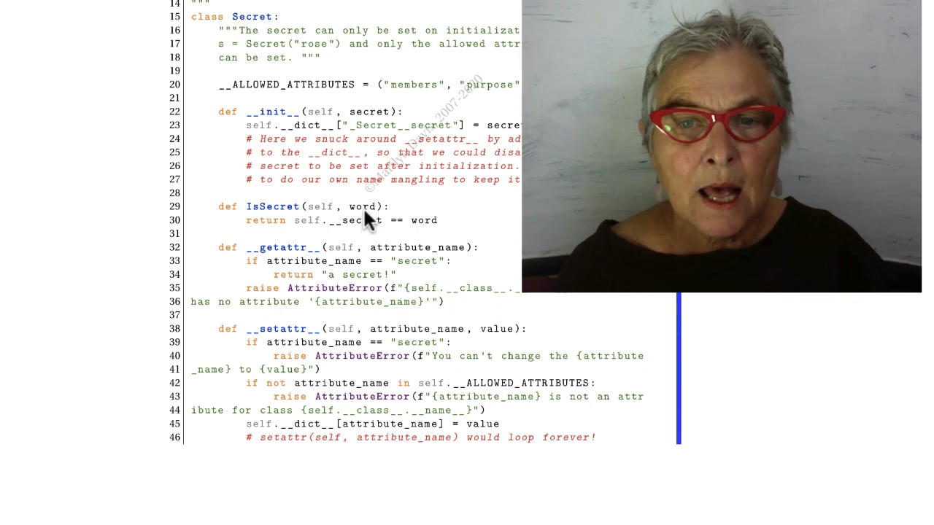
mouse_move(394, 241)
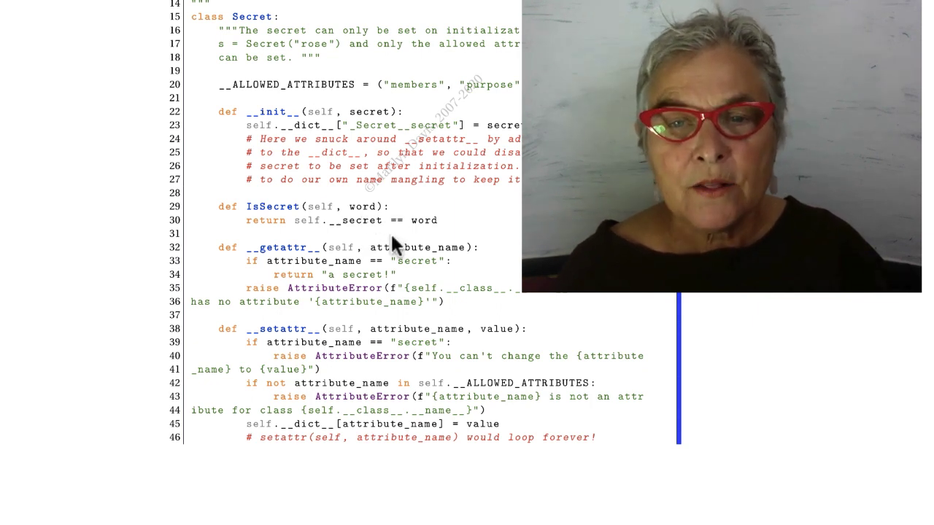
mouse_move(367, 245)
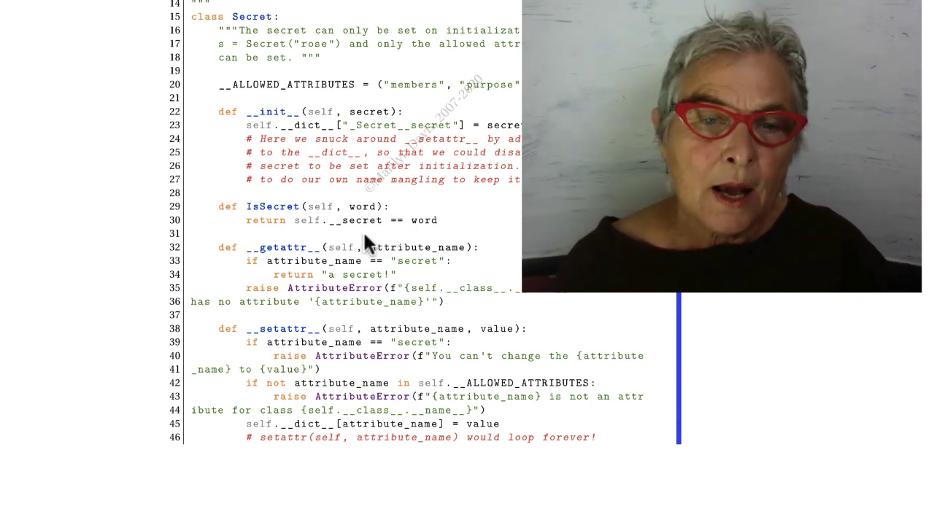
mouse_move(405, 352)
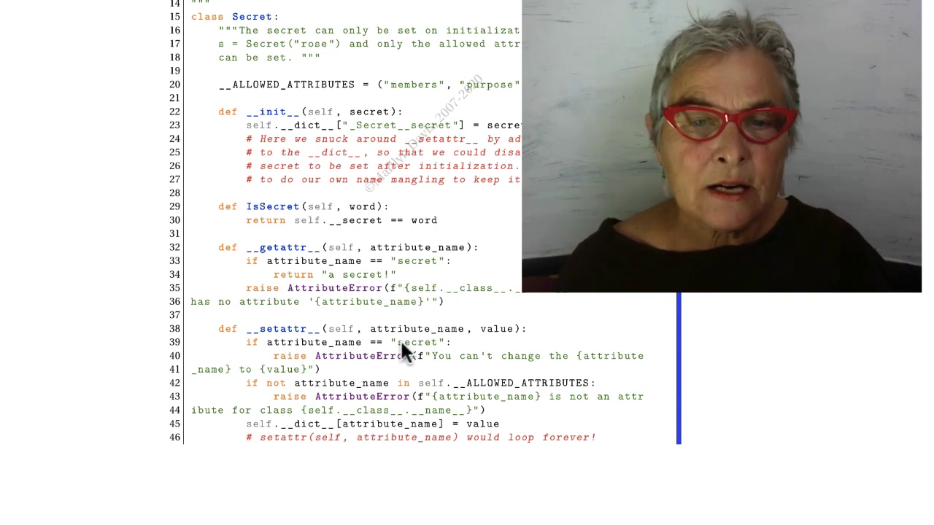
mouse_move(363, 261)
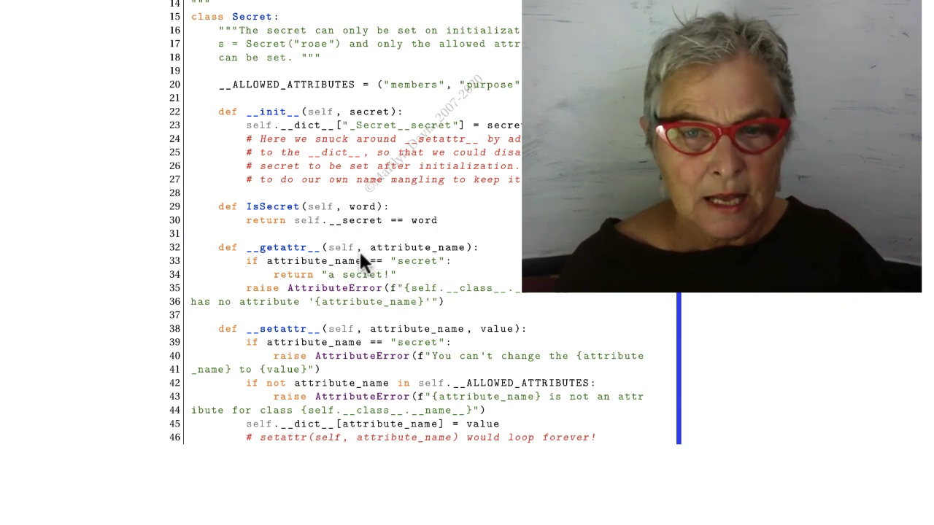
mouse_move(232, 269)
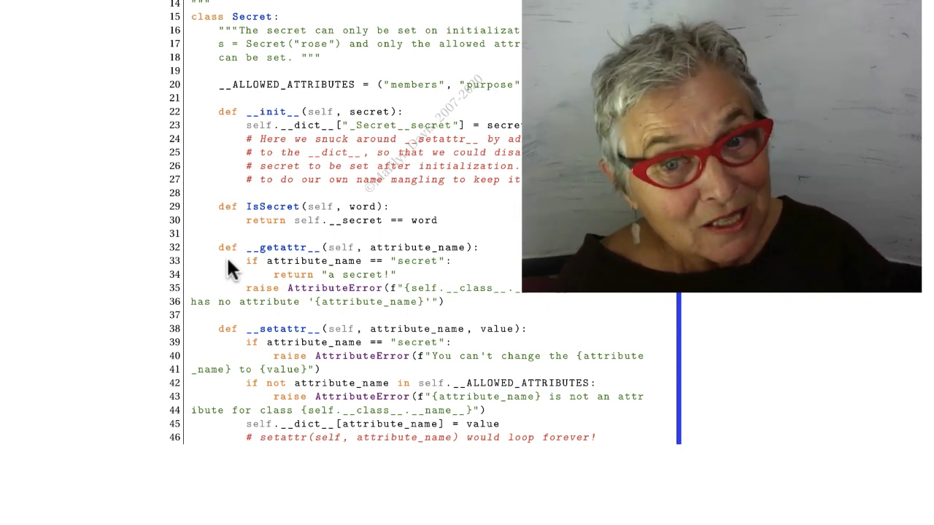
mouse_move(358, 286)
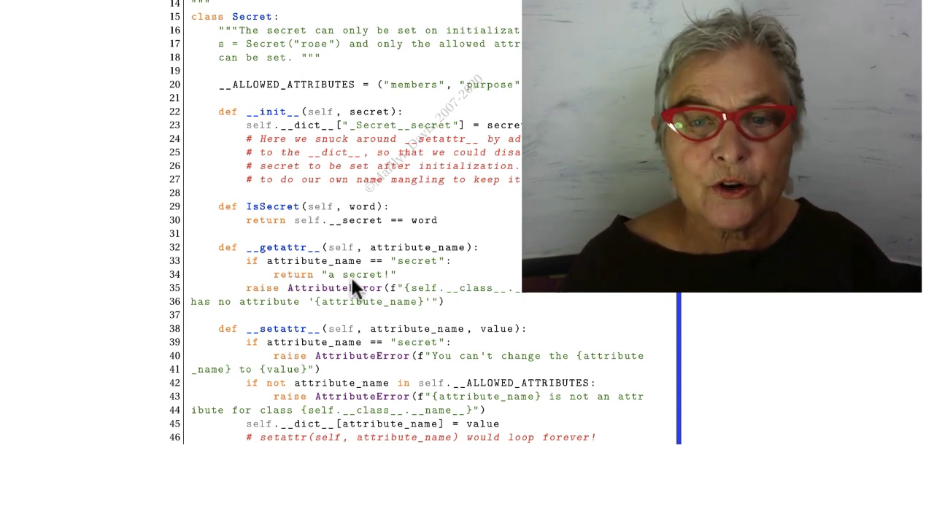
mouse_move(362, 307)
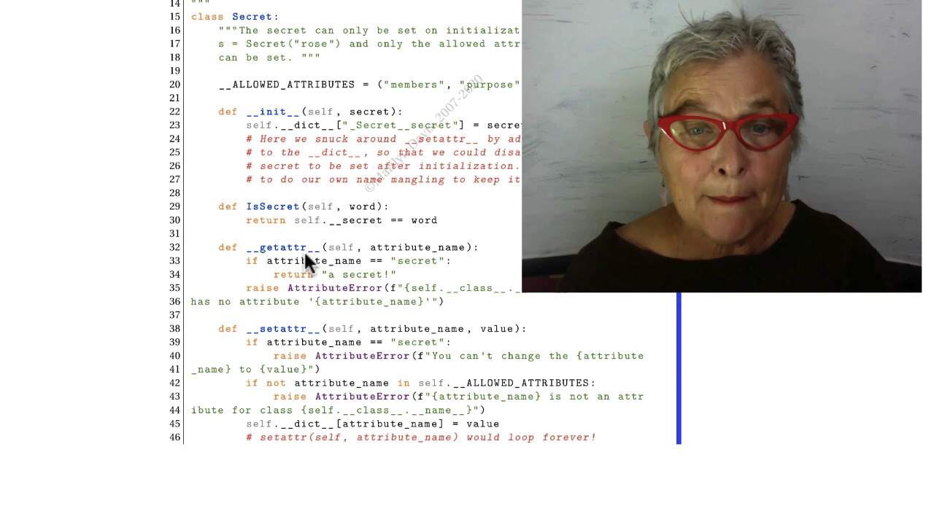
mouse_move(362, 328)
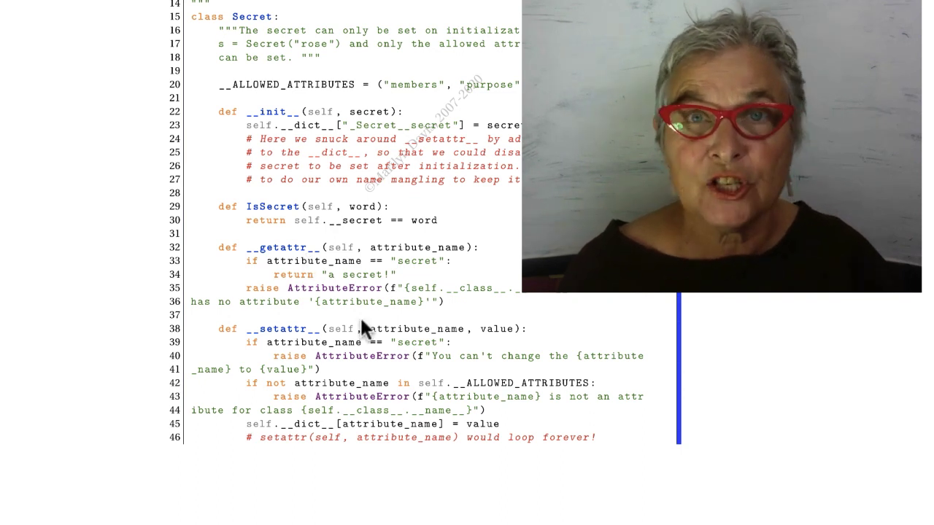
mouse_move(299, 270)
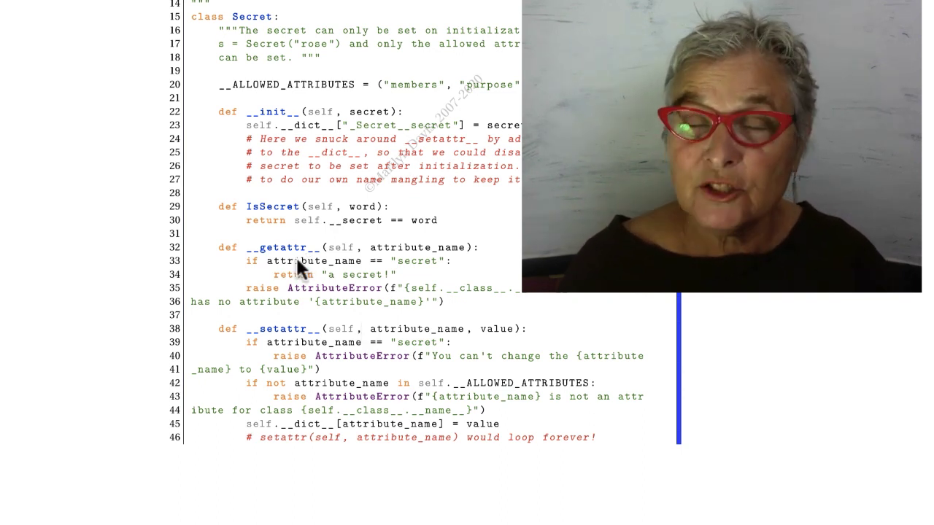
mouse_move(412, 255)
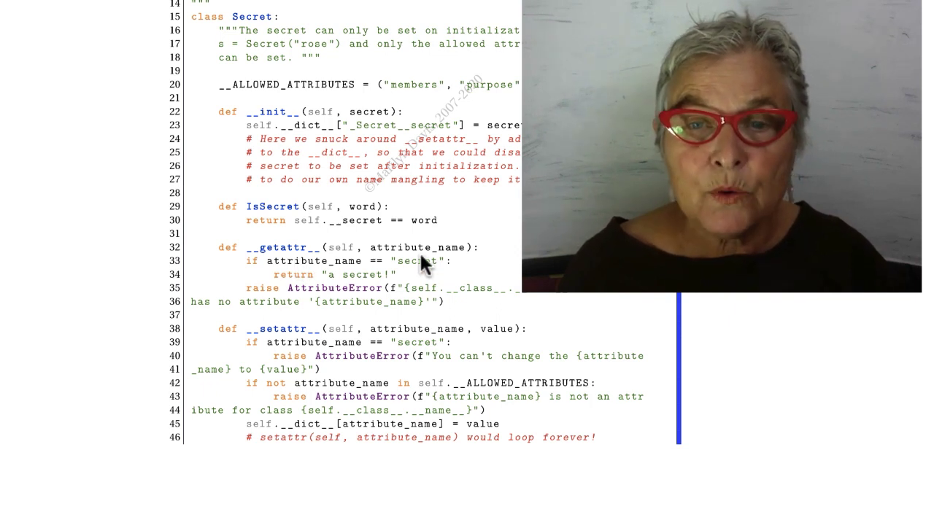
mouse_move(315, 309)
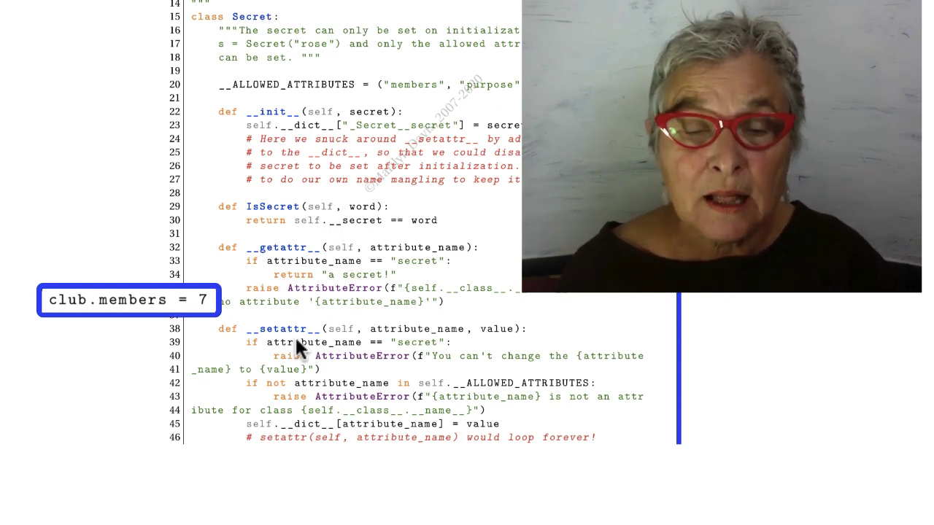
mouse_move(438, 333)
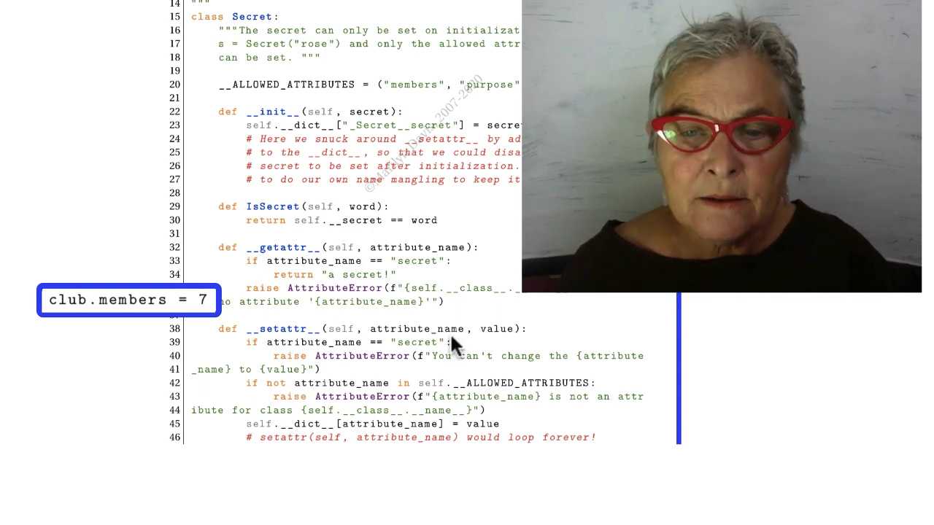
mouse_move(497, 343)
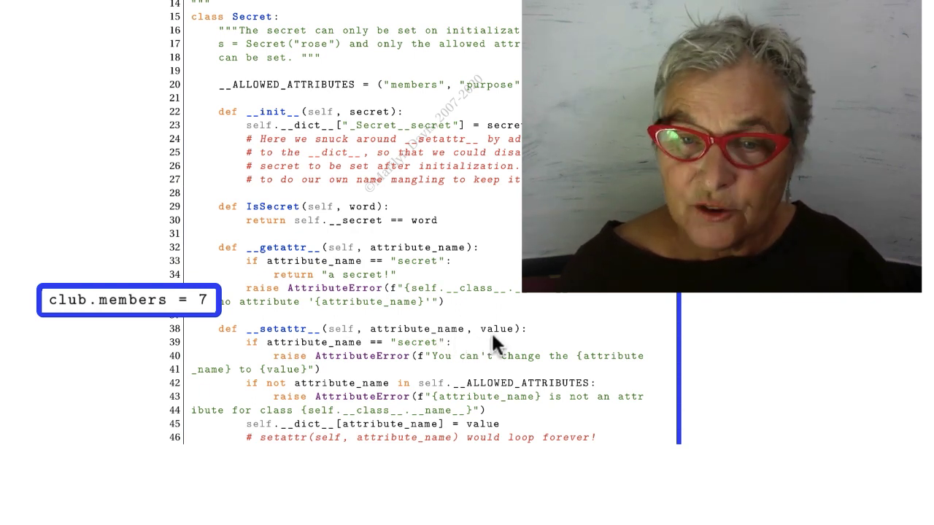
mouse_move(449, 343)
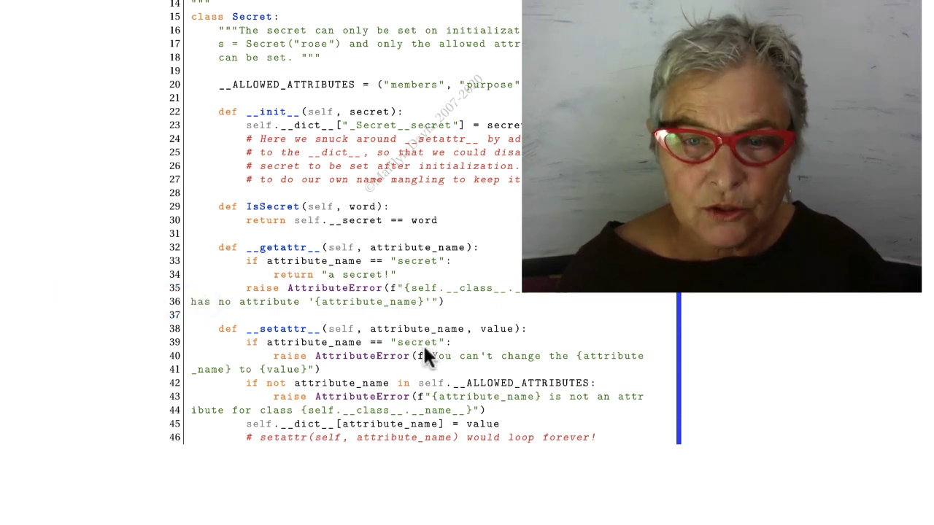
mouse_move(455, 374)
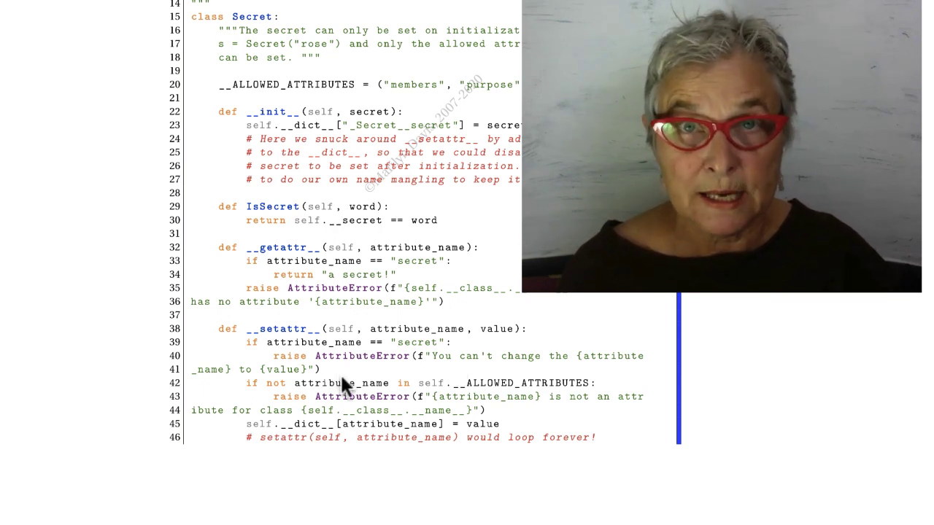
mouse_move(494, 397)
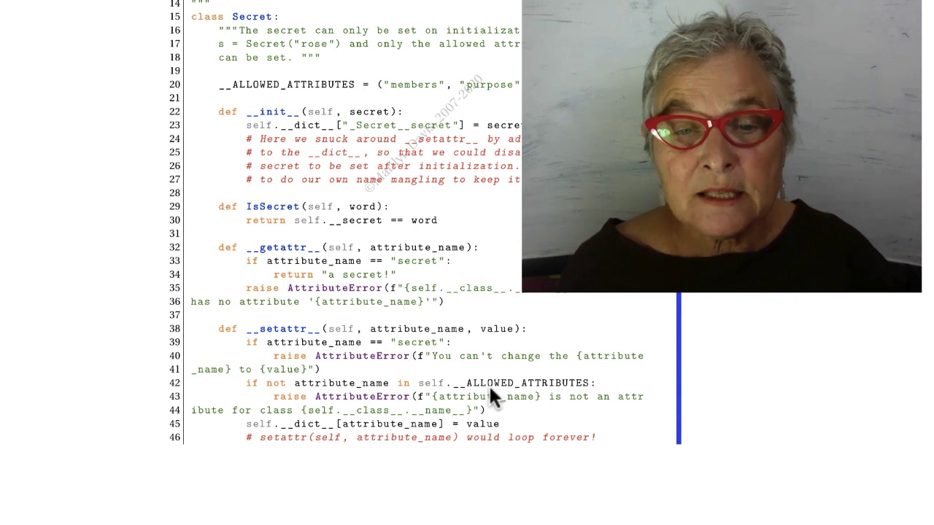